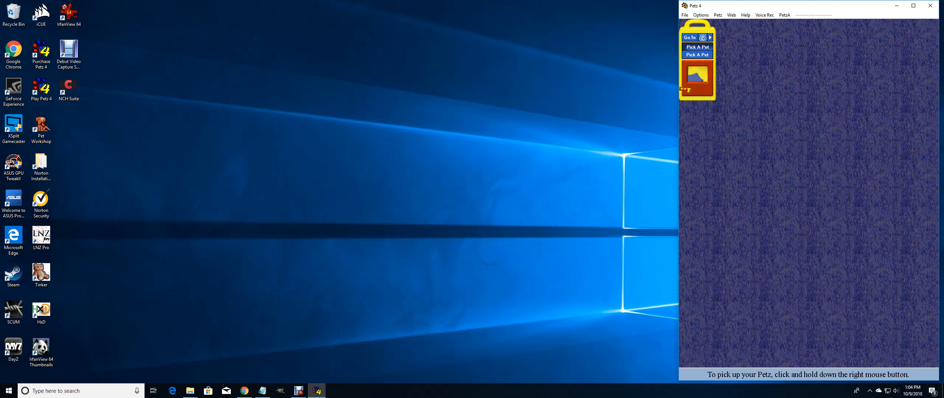
# - Bring the white and brown Great Pyrenees out into the empty playpen
pyautogui.click(696, 47)
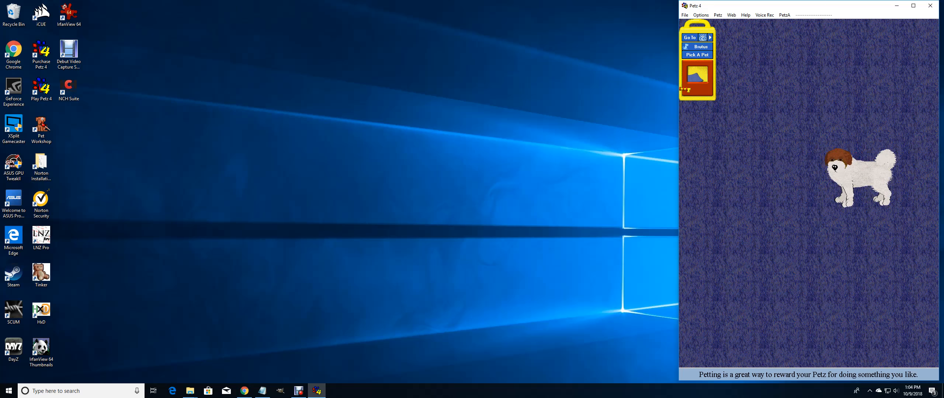
# - Show the dog's global brain sliders from the PetzA menu
pyautogui.click(785, 15)
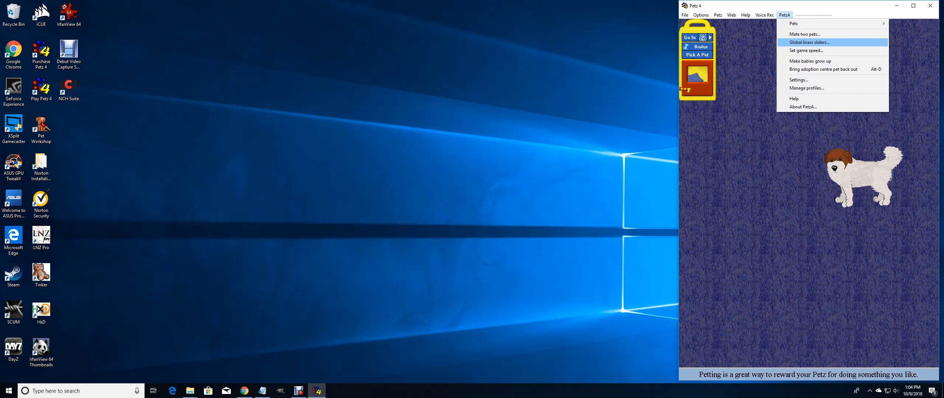
pyautogui.click(809, 42)
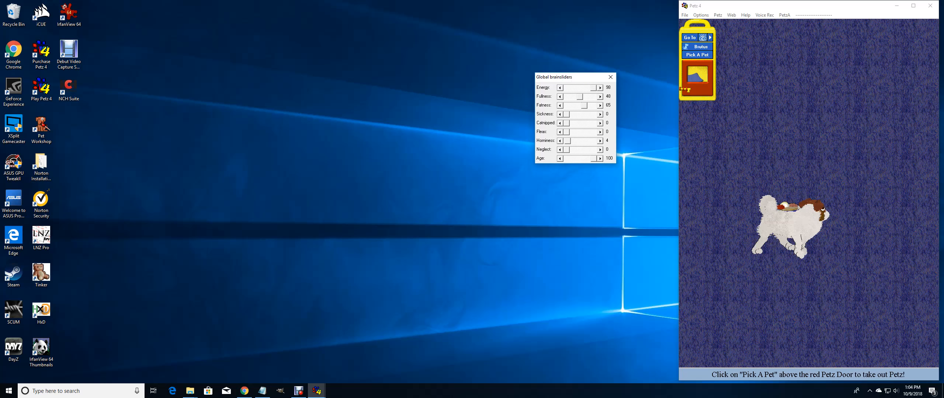
# - Open the Petz Kennel Club site in a new Chrome tab and go to Docs
pyautogui.click(243, 391)
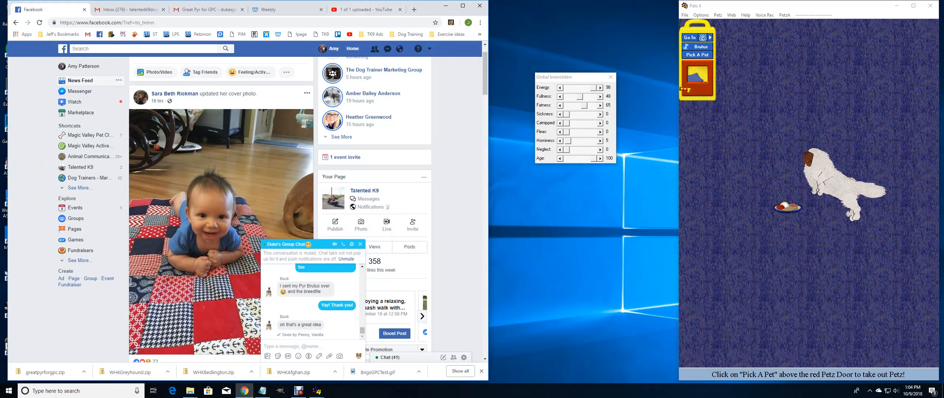
pyautogui.click(413, 9)
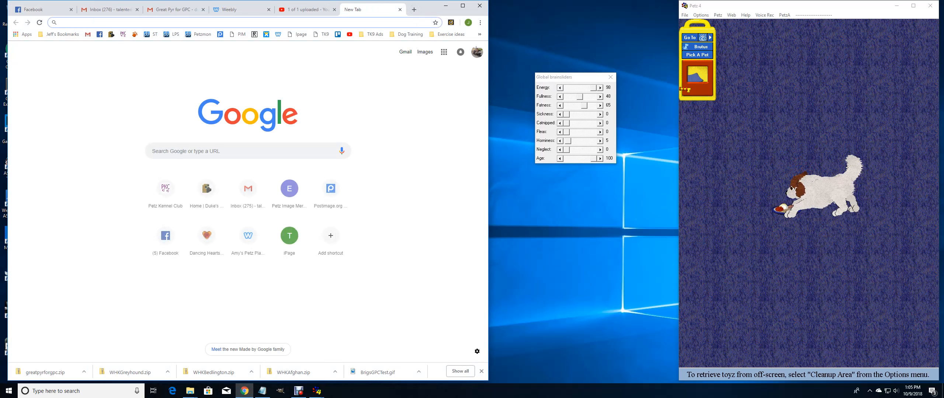
pyautogui.click(166, 188)
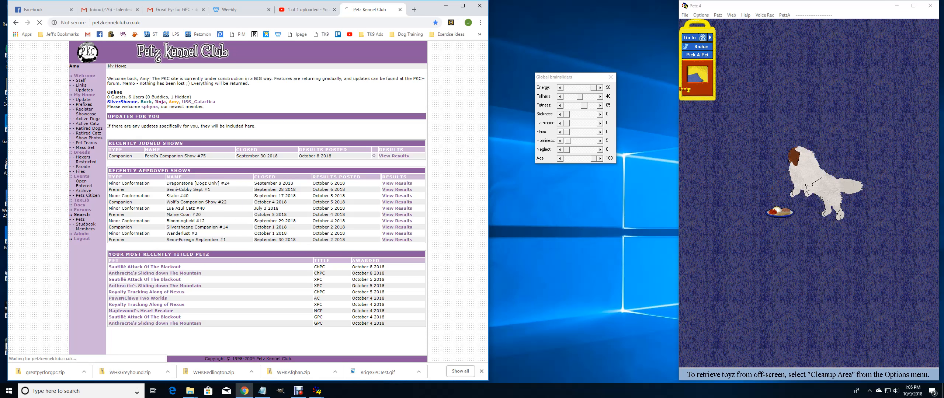
pyautogui.click(78, 205)
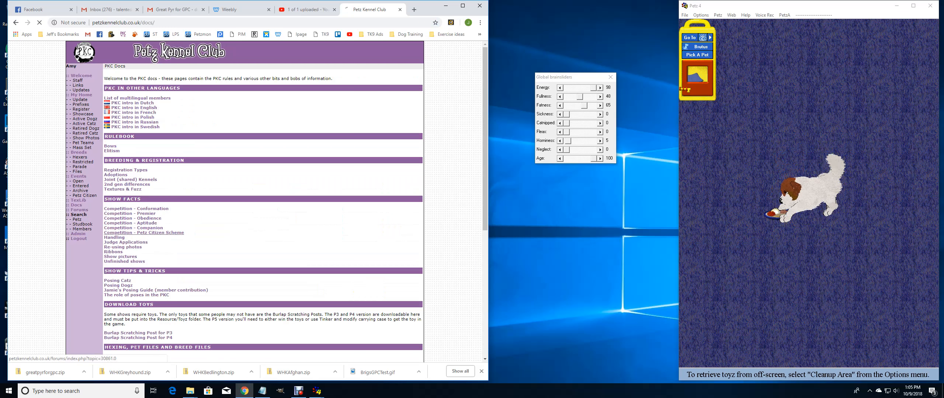
# - Read the Petz Citizen Scheme rules and their GPC example entries
pyautogui.click(143, 233)
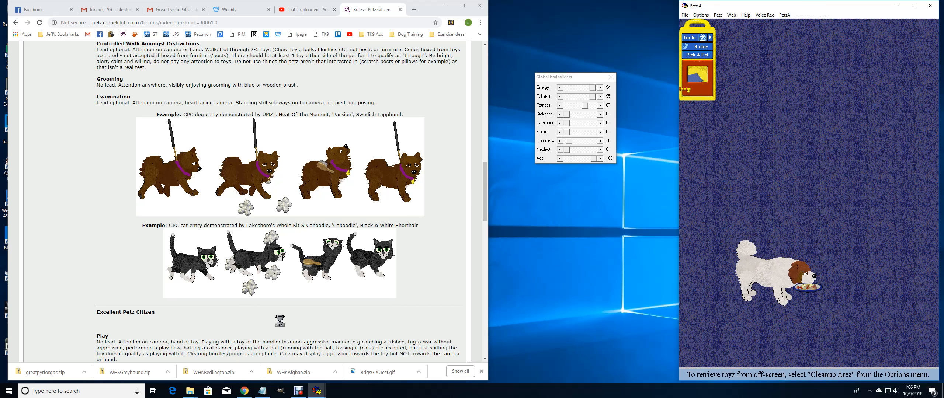
pyautogui.click(689, 37)
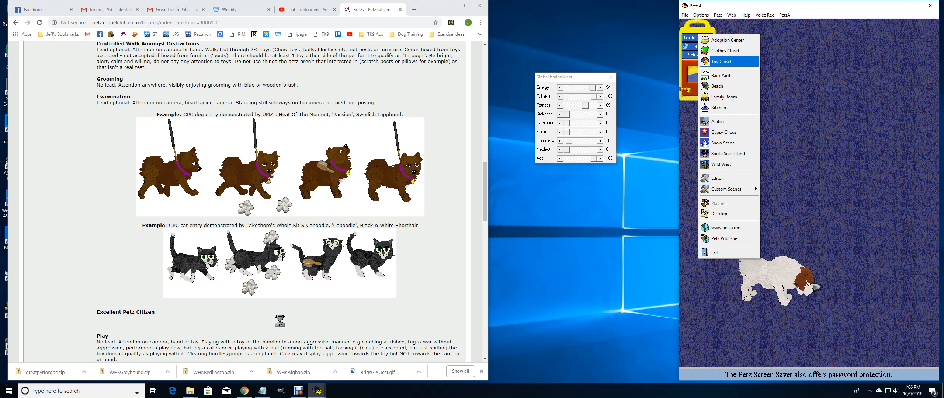
# - Move the dog to the Toy Closet and photograph it, retaking until a good pose
pyautogui.click(722, 61)
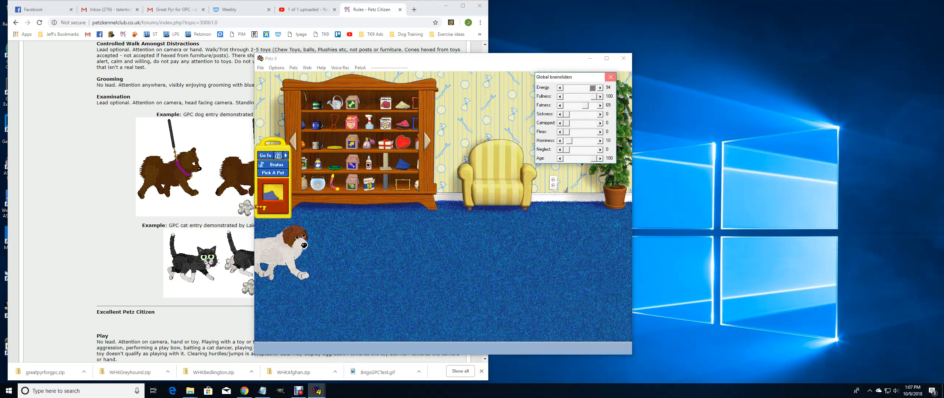
pyautogui.click(609, 76)
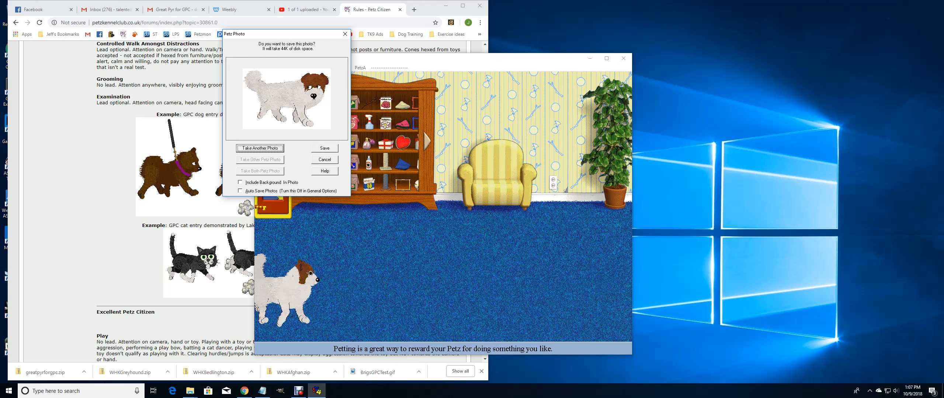
pyautogui.click(260, 148)
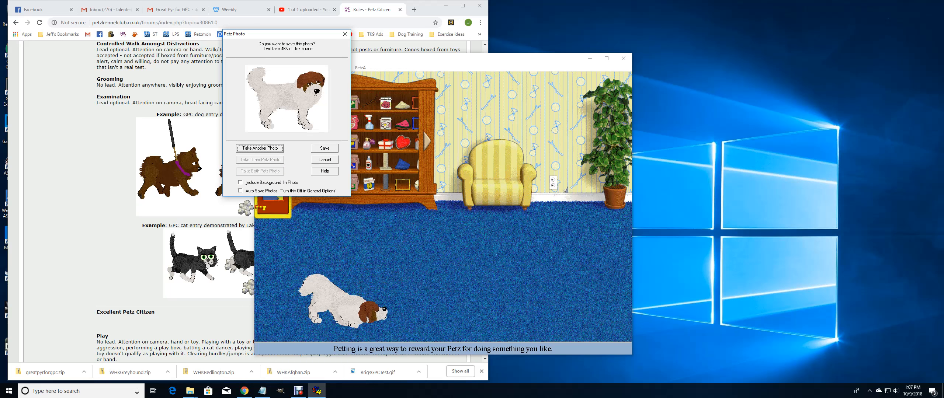
pyautogui.click(324, 148)
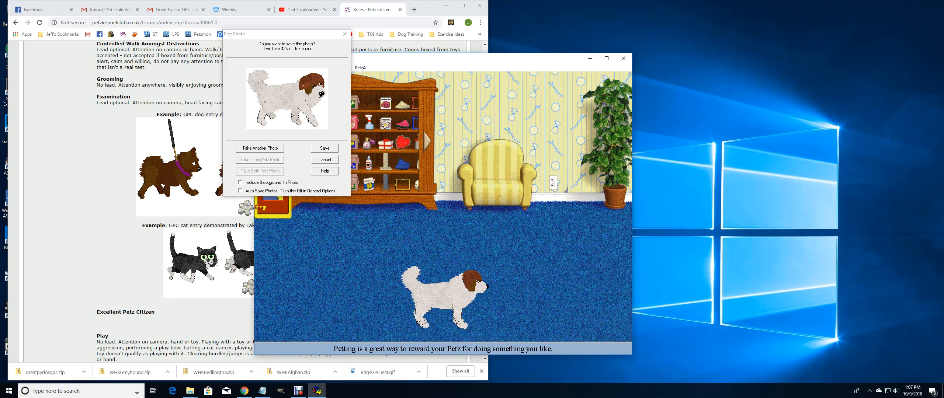
pyautogui.click(324, 159)
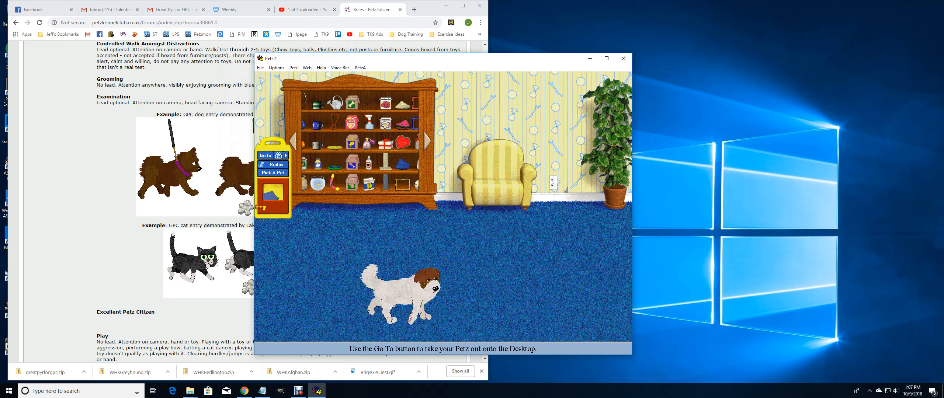
pyautogui.click(279, 155)
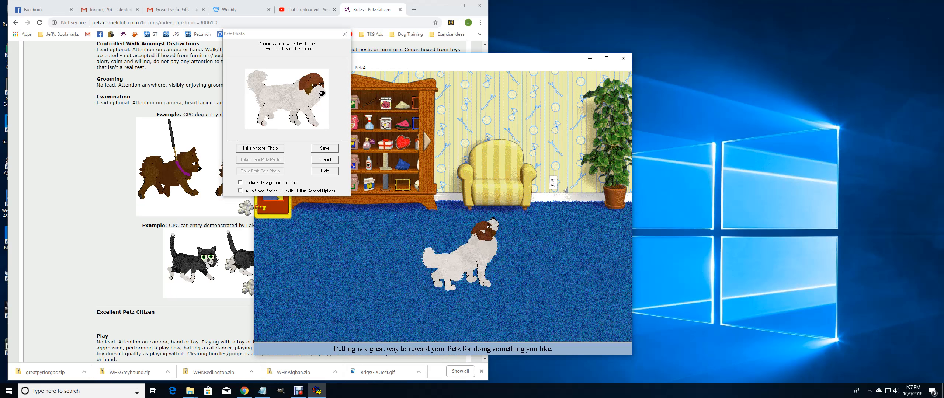
pyautogui.click(324, 148)
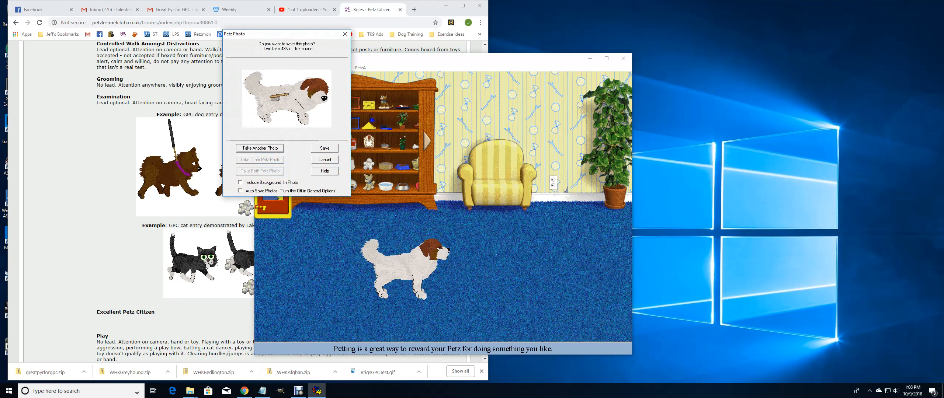
# - Retake the photo, then cancel the Petz Photo dialog beside the toy kittens
pyautogui.click(324, 159)
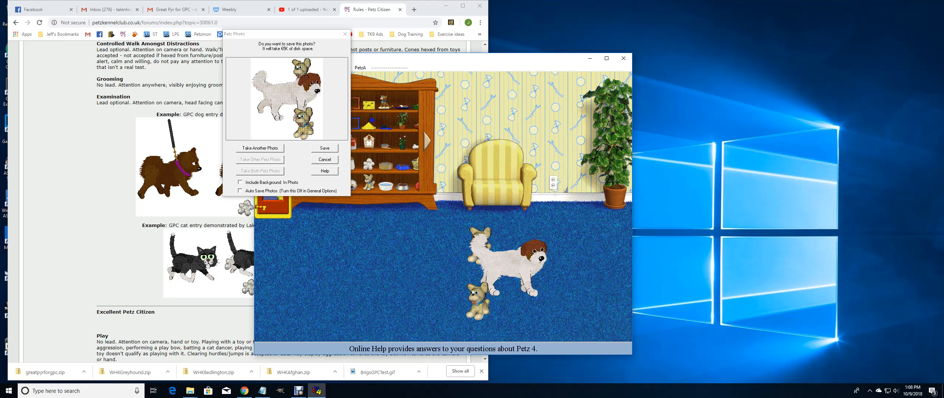
pyautogui.click(323, 148)
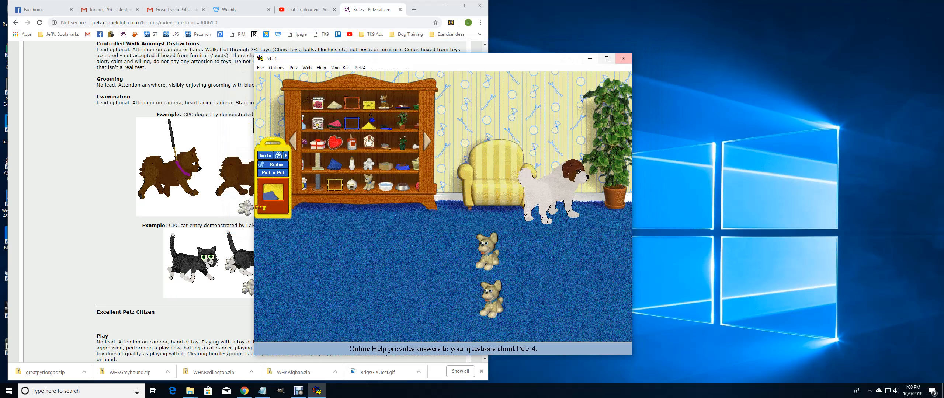
pyautogui.click(267, 155)
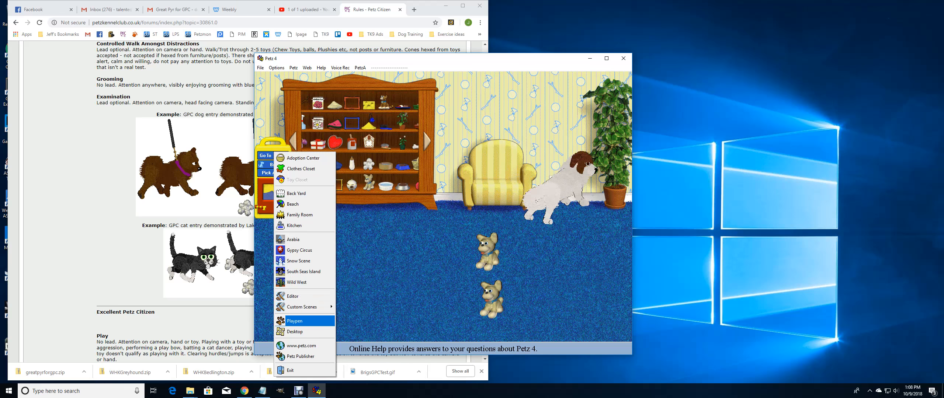
# - Return the dog to the playpen and pick petz222 and petz224 as the first merge pictures
pyautogui.click(295, 321)
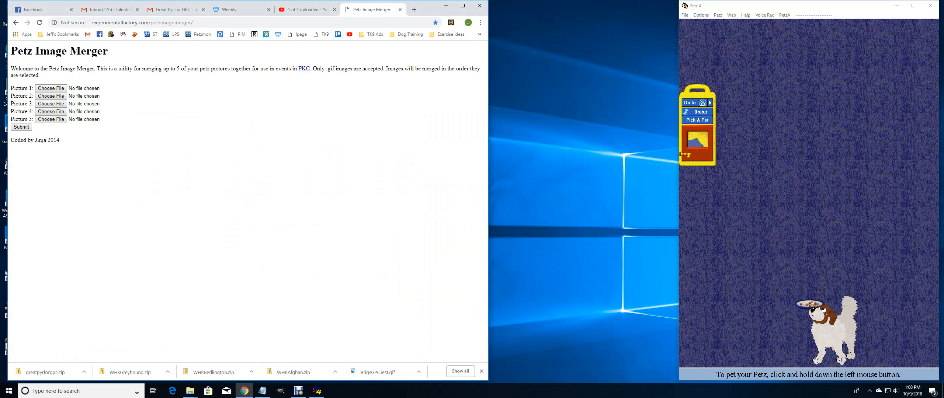
pyautogui.click(51, 88)
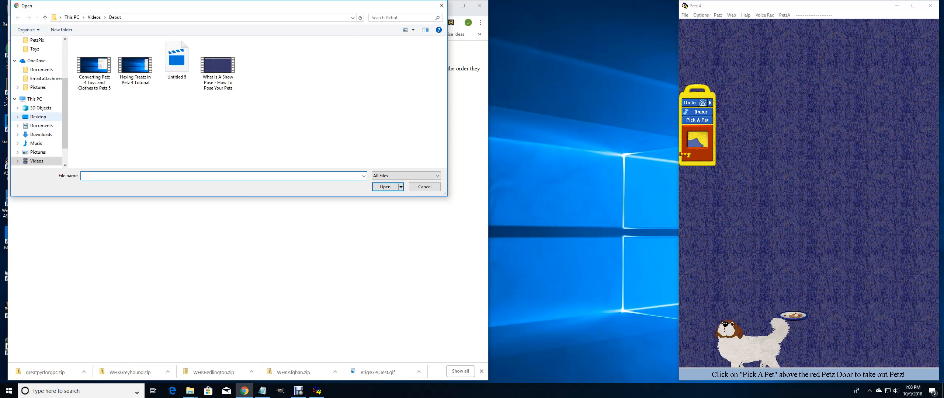
pyautogui.click(38, 40)
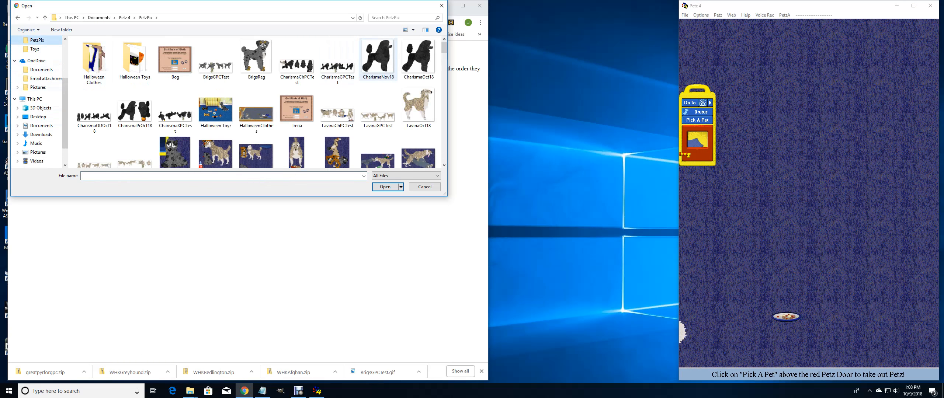
pyautogui.scroll(-3)
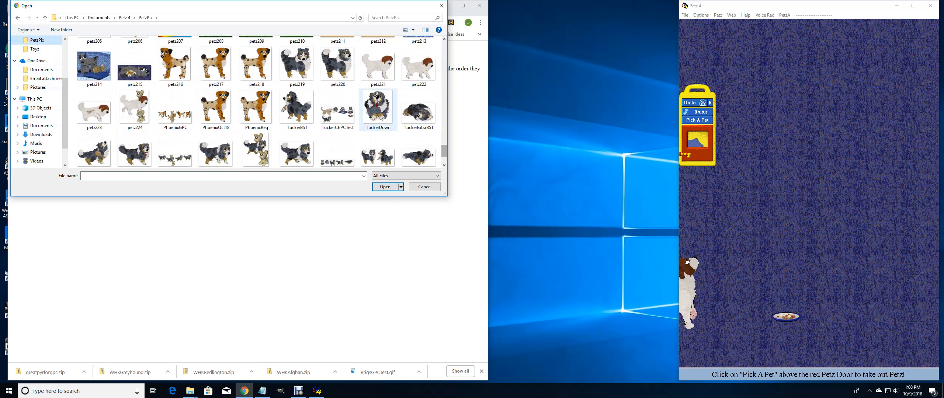
pyautogui.click(384, 187)
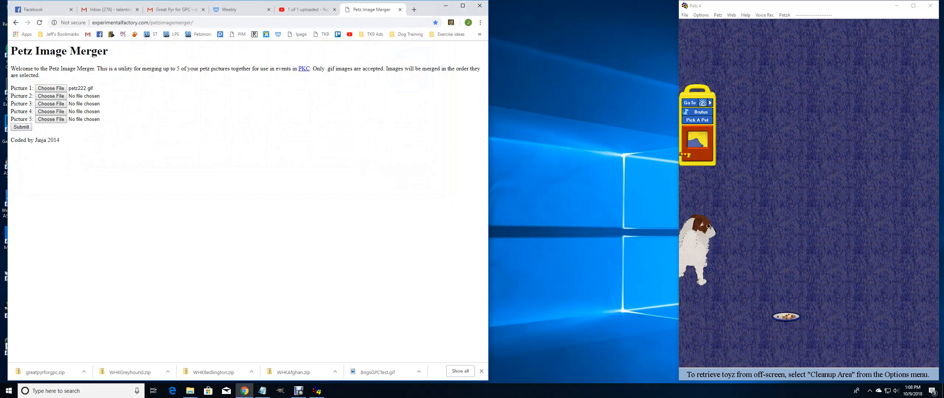
pyautogui.click(50, 95)
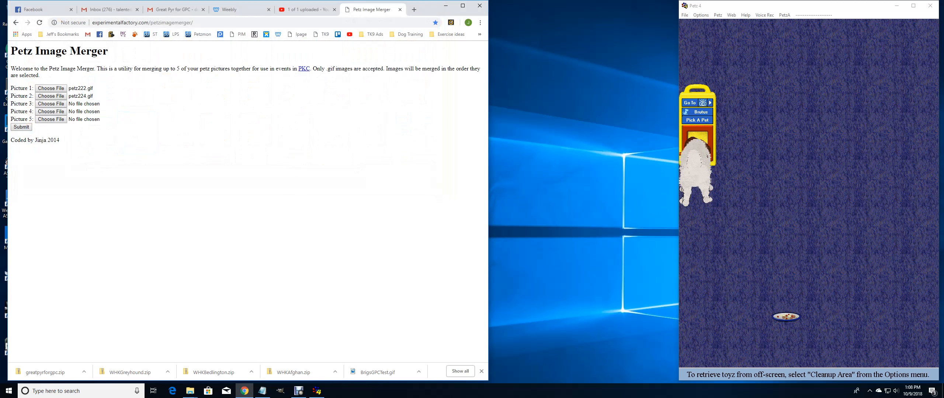
# - Add petz223 and petz221, merge the strip and save it as BrutusGPCTest.gif
pyautogui.click(51, 103)
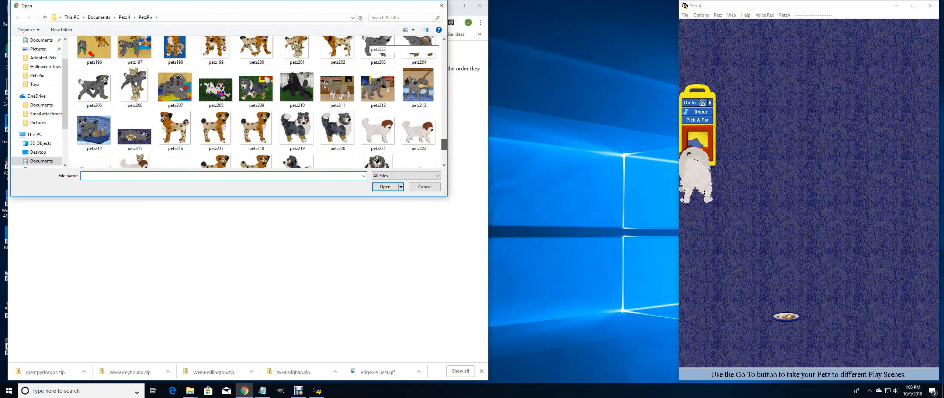
pyautogui.click(384, 186)
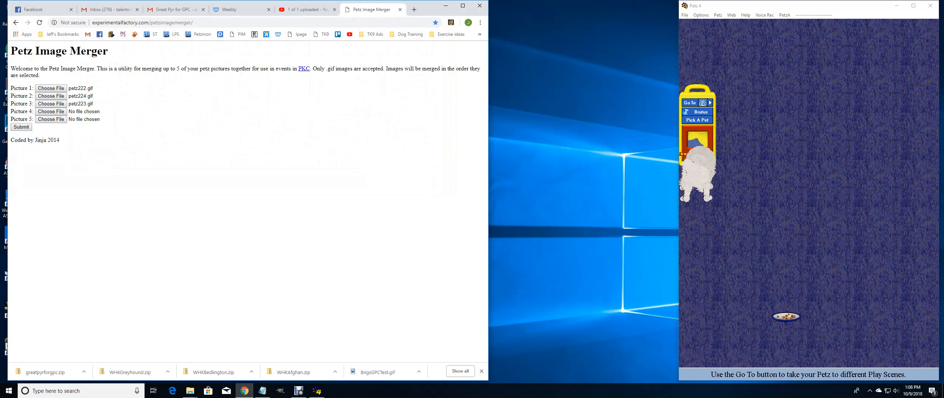
pyautogui.click(50, 111)
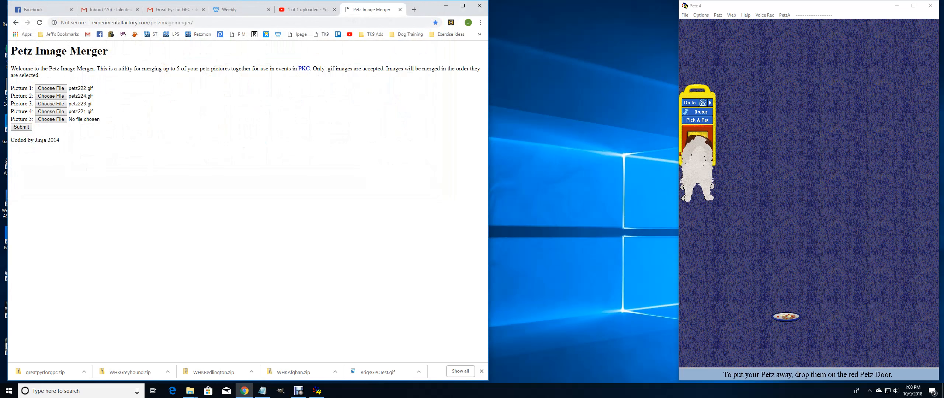
pyautogui.click(21, 127)
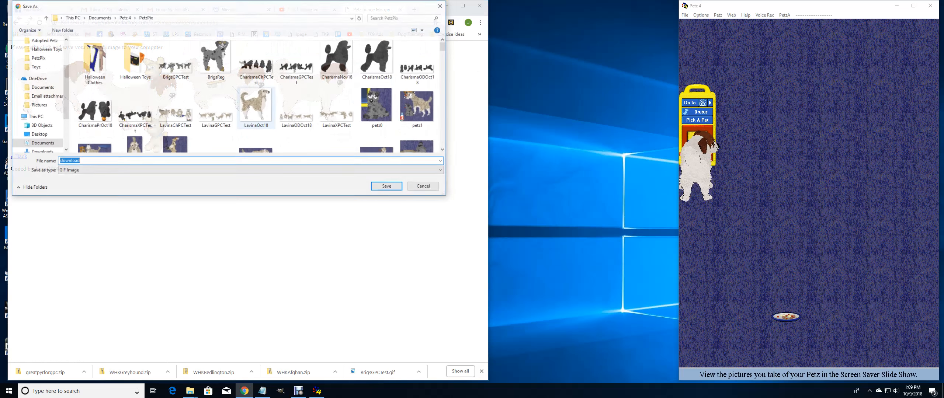
pyautogui.write('BrutusGPCTes')
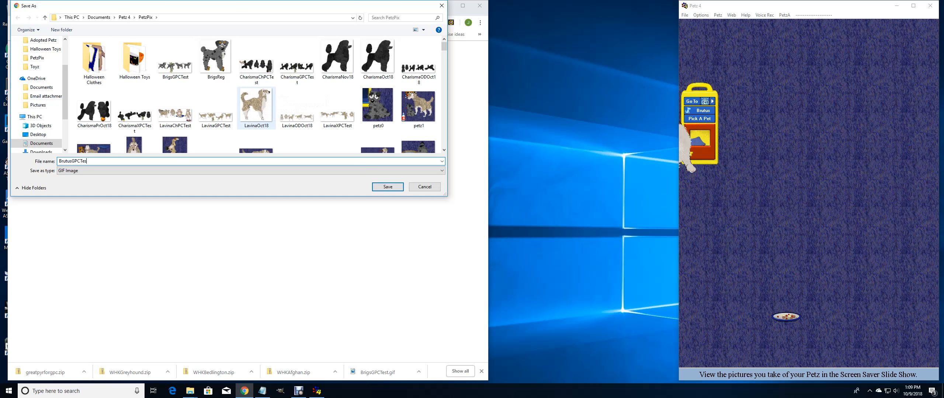
pyautogui.click(387, 187)
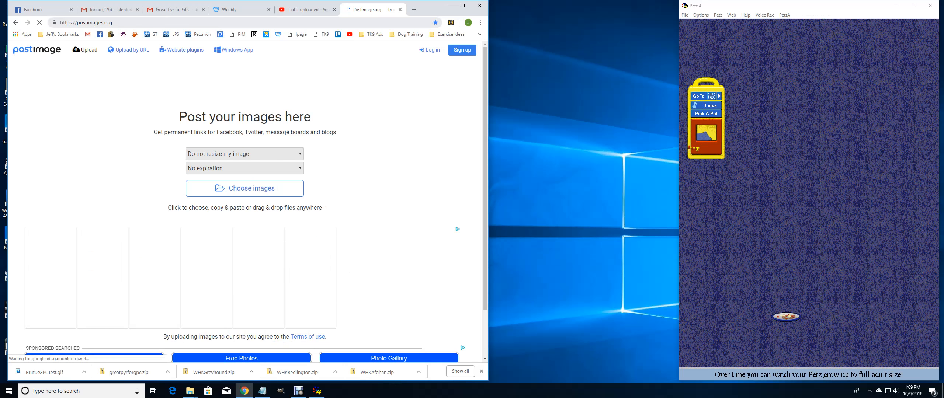
# - Upload BrutusGPCTest.gif to Postimage, copy its direct link, and return to Petz Kennel Club
pyautogui.click(244, 188)
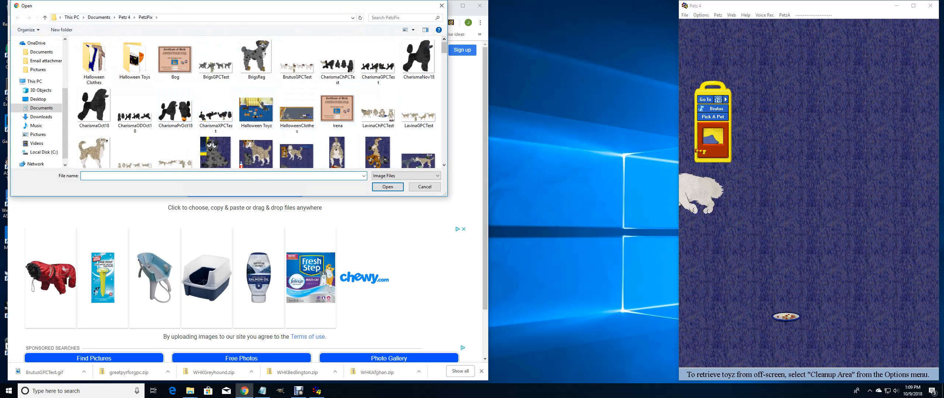
pyautogui.click(387, 187)
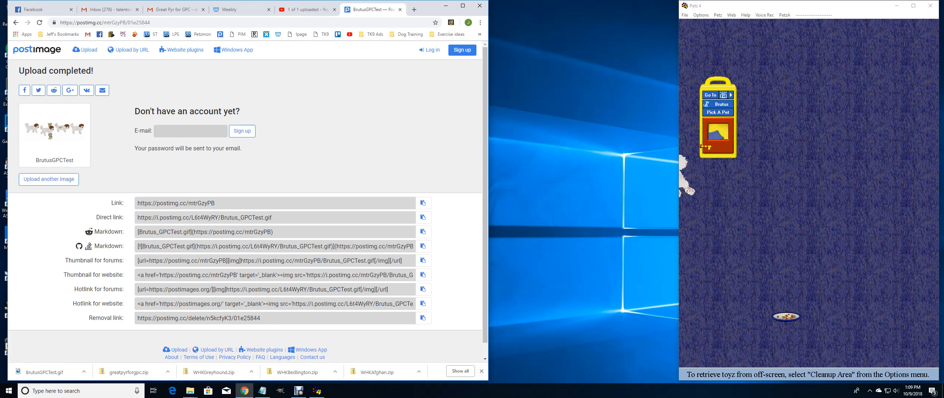
pyautogui.click(422, 217)
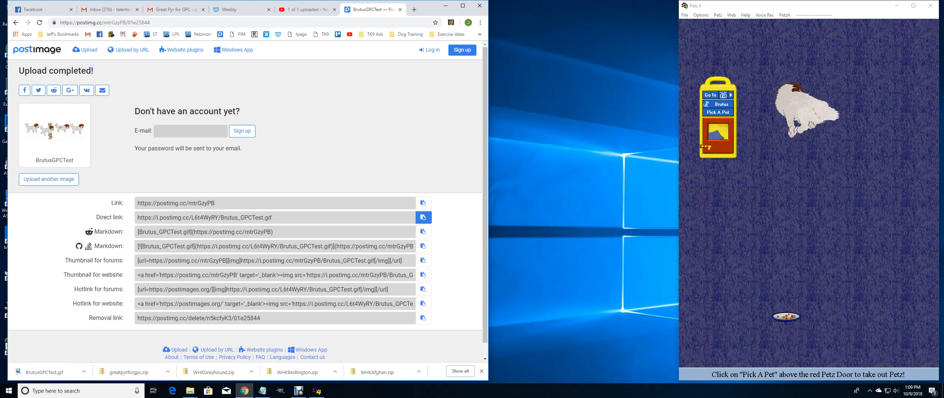
pyautogui.click(424, 217)
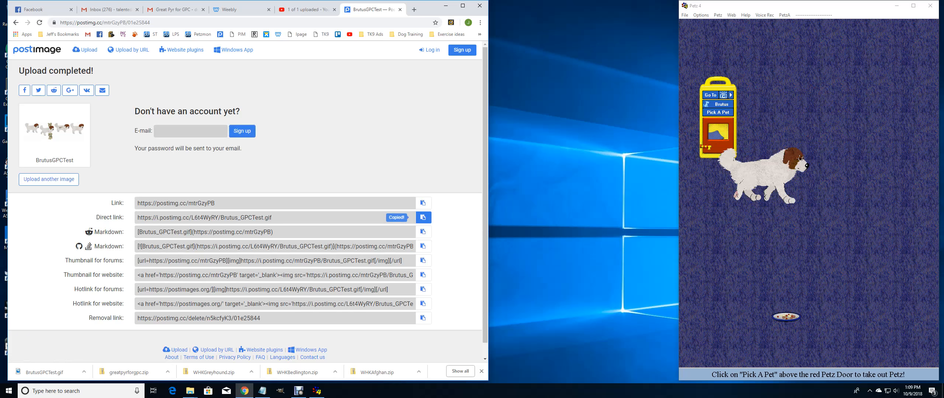
pyautogui.click(414, 9)
pyautogui.write('petzkennelclub.co.uk')
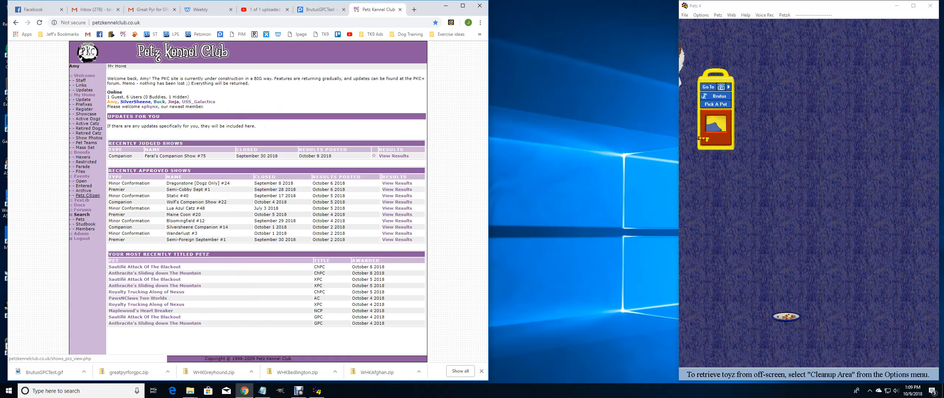
# - Open the Petz Citizen entry list, jump to a later page, and select an Image URL field
pyautogui.click(87, 196)
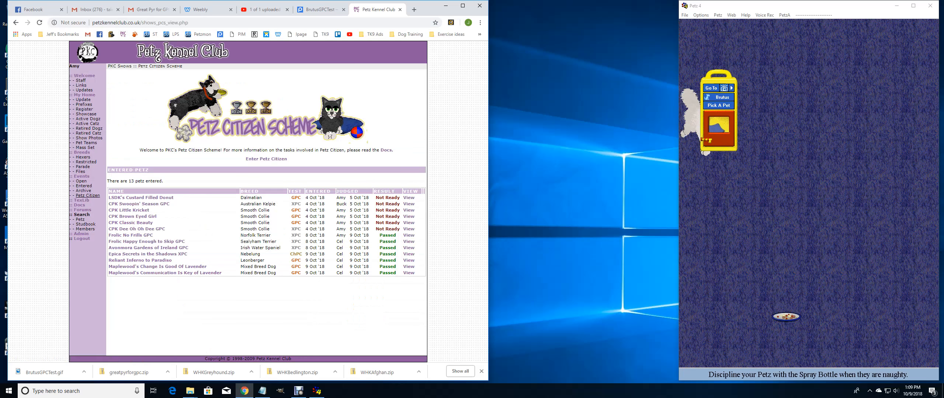
pyautogui.click(265, 159)
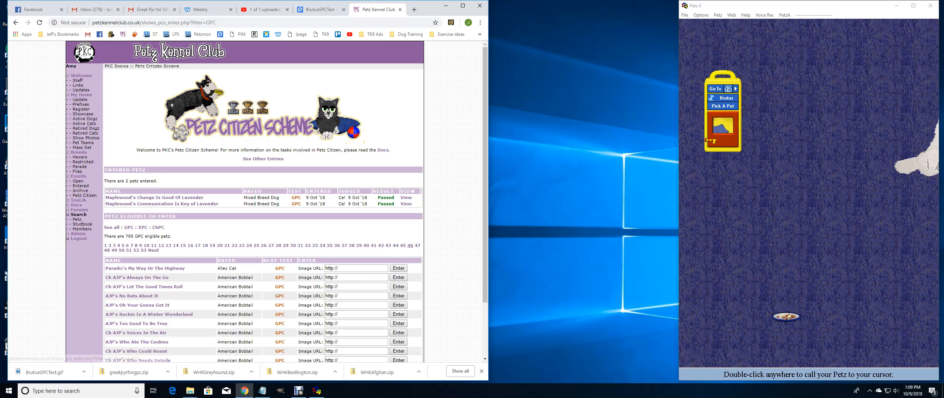
pyautogui.click(410, 246)
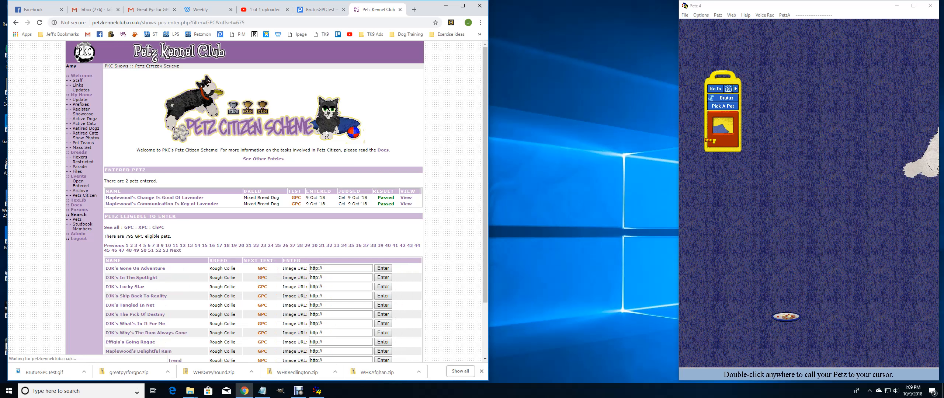
pyautogui.scroll(-3)
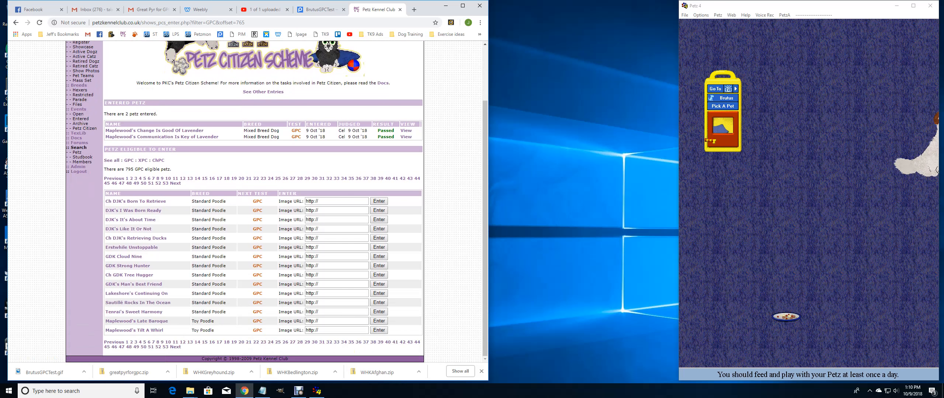
pyautogui.scroll(3)
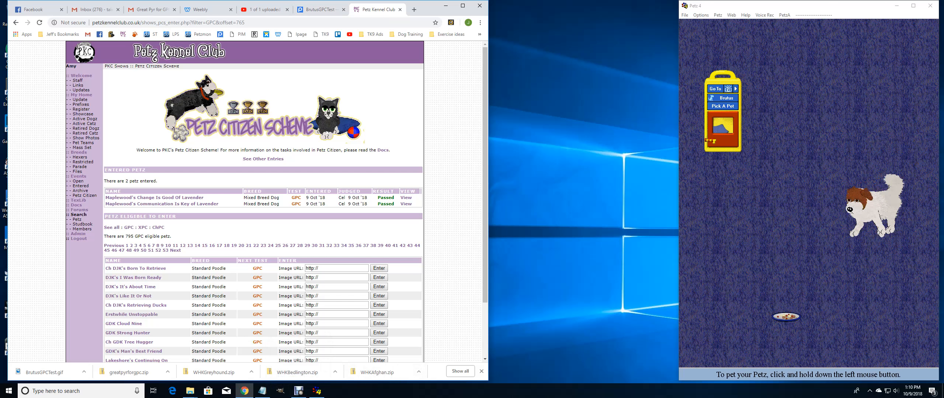
pyautogui.tripleClick(335, 268)
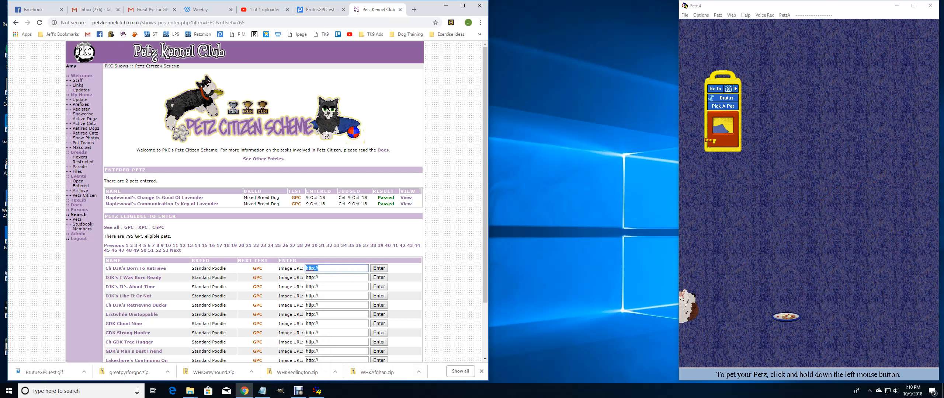